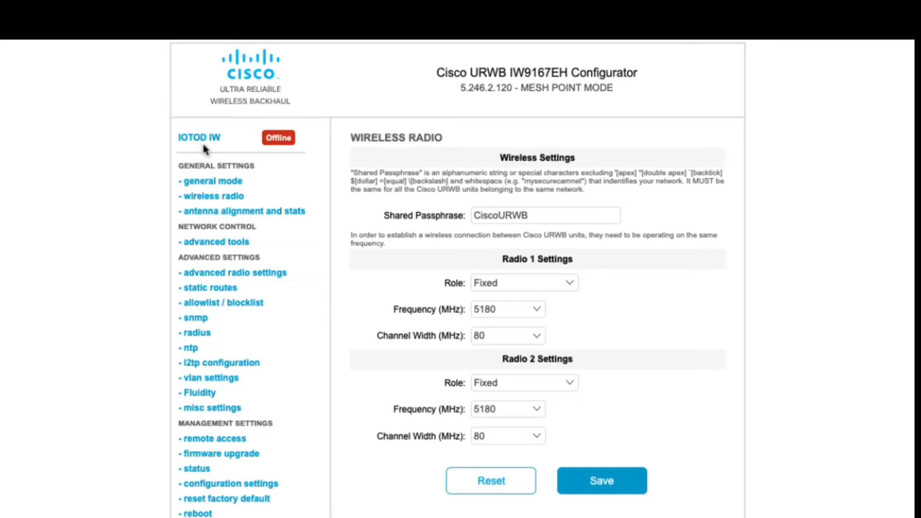
pyautogui.moveTo(204, 173)
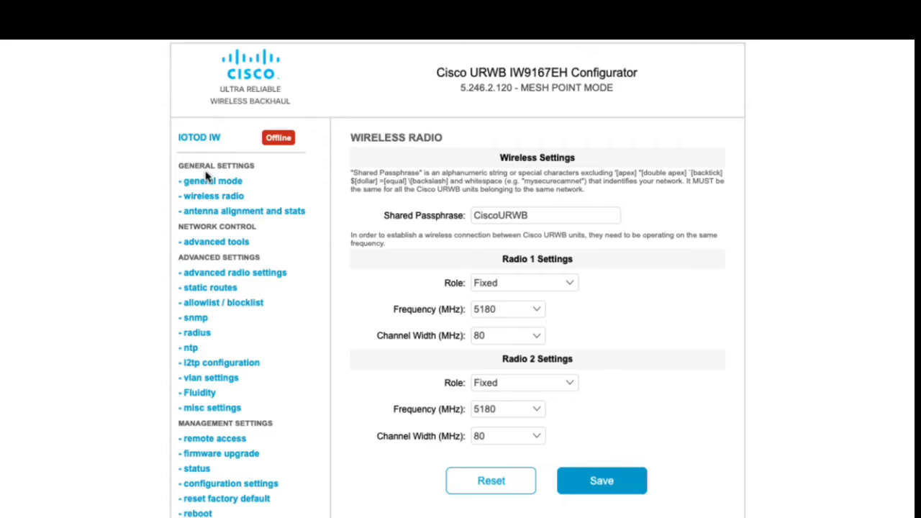
pyautogui.moveTo(285, 147)
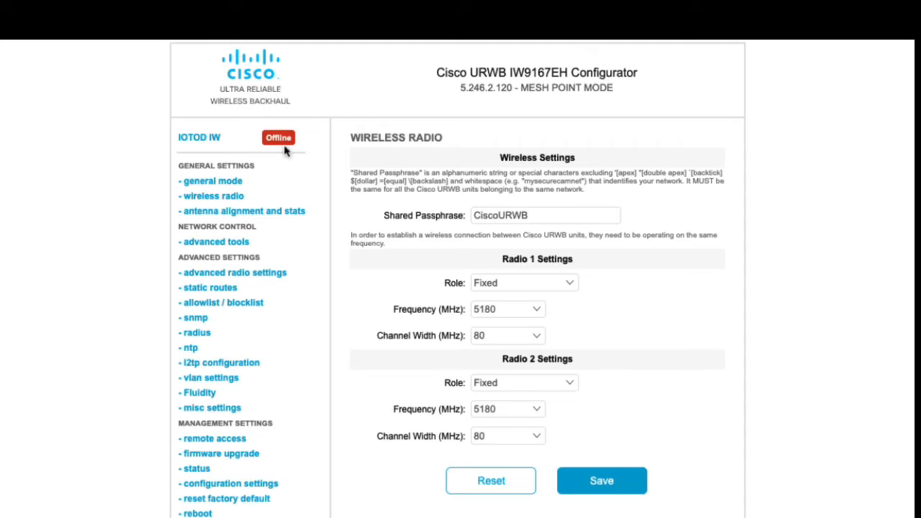
pyautogui.moveTo(273, 318)
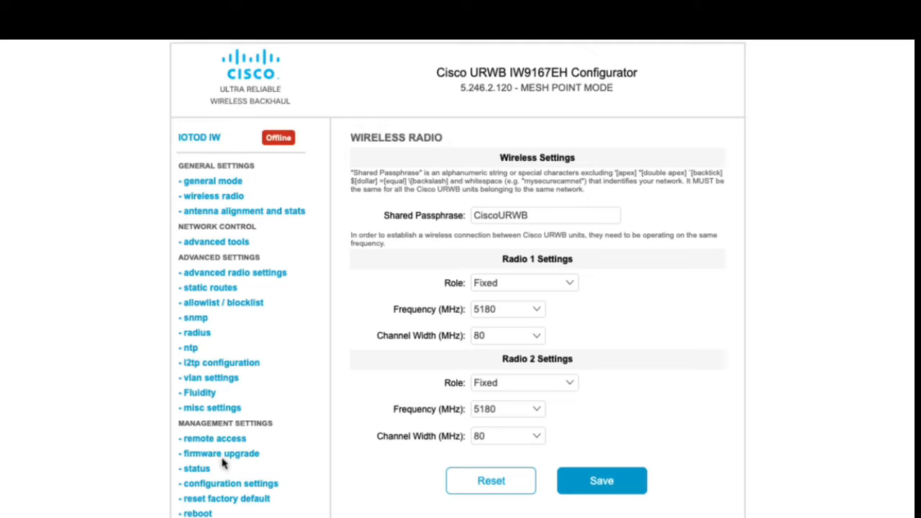
# Go to the firmware upgrade page from the Management Settings sidebar
pyautogui.click(221, 453)
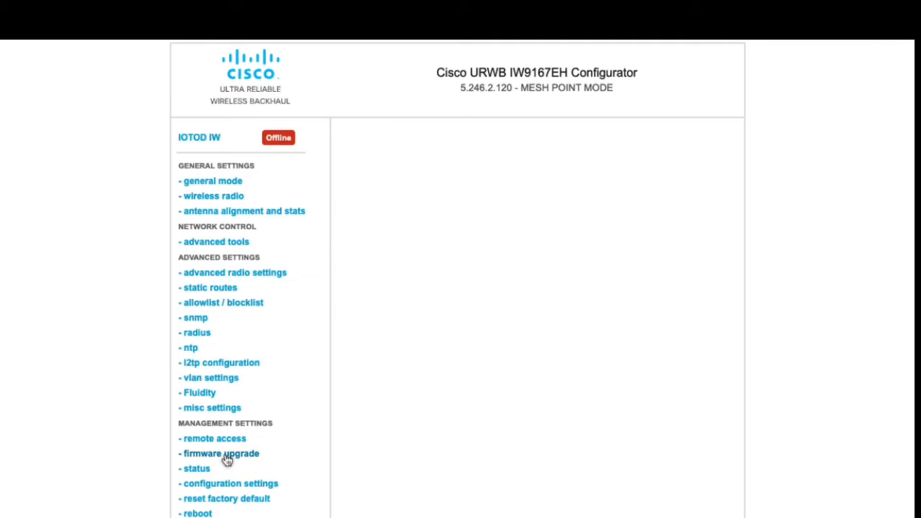
# Load the firmware upgrade page (current 17.11.0.155) and start browsing for a firmware file
pyautogui.click(222, 454)
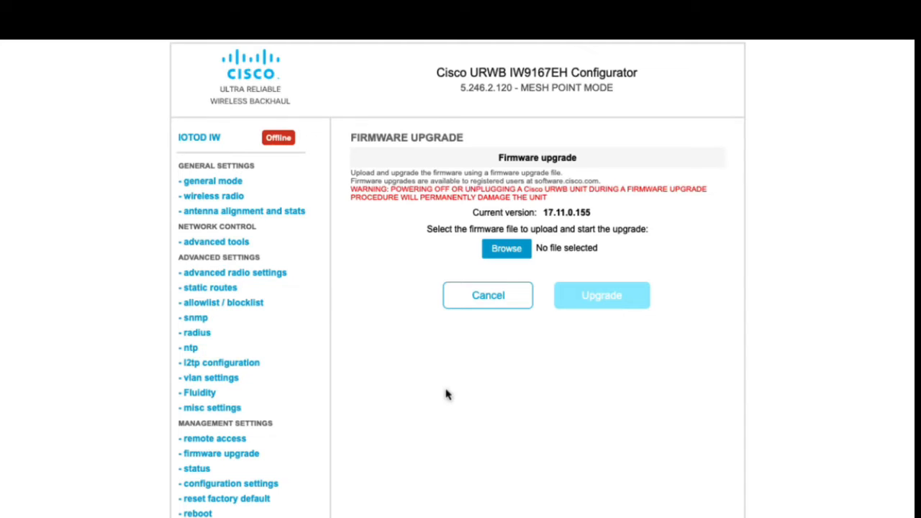
pyautogui.moveTo(457, 296)
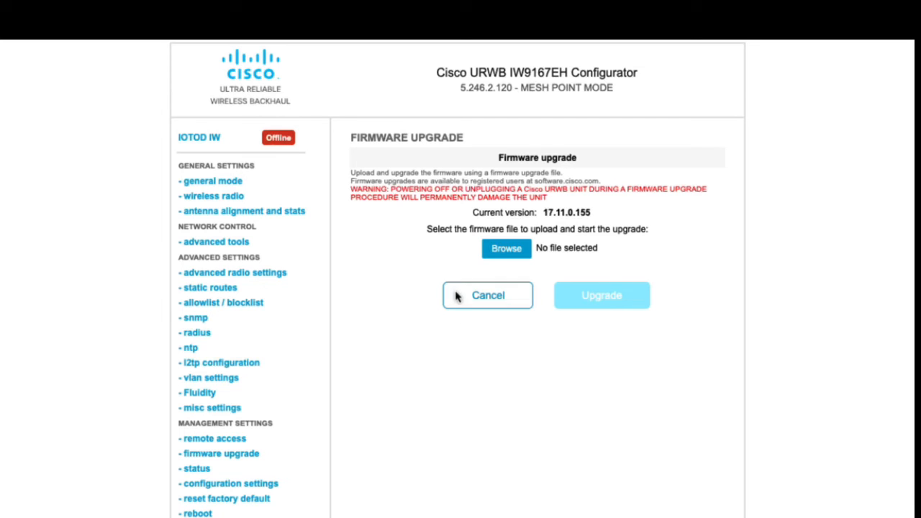
pyautogui.moveTo(506, 248)
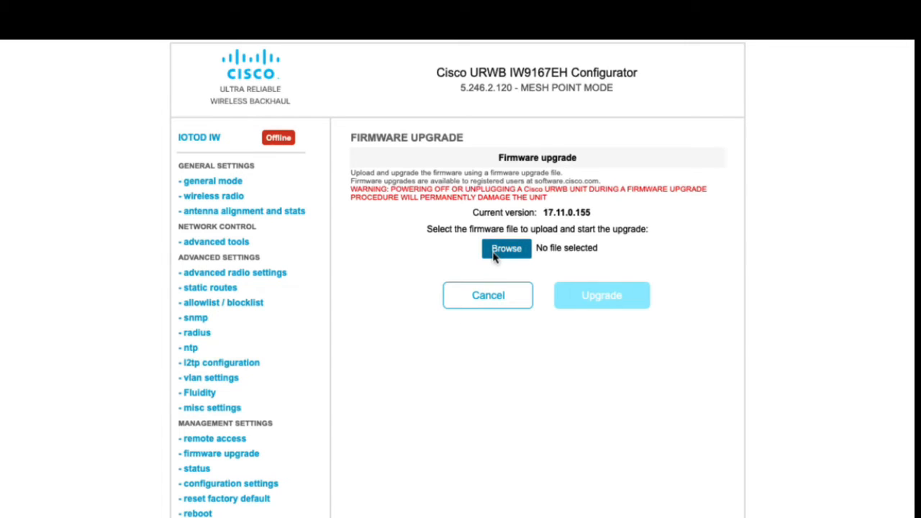
pyautogui.click(506, 248)
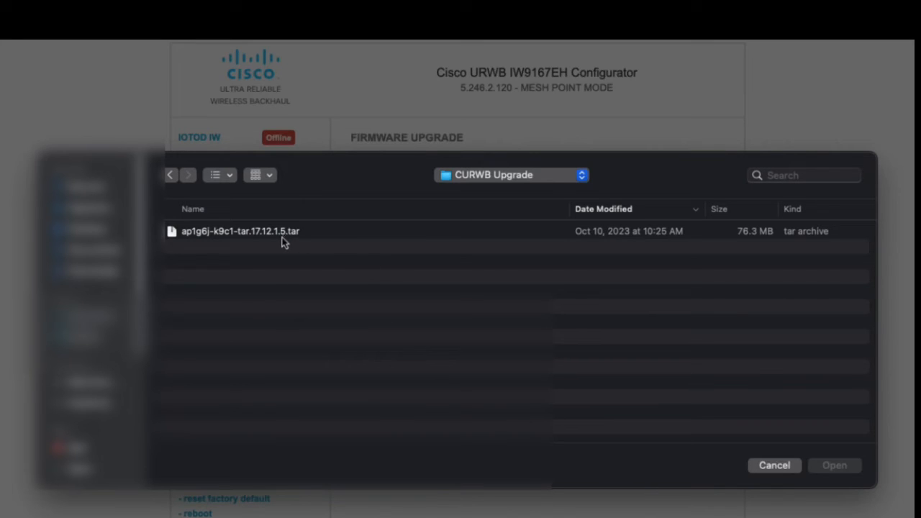
# Select ap1g6j-k9c1-tar.17.12.1.5.tar from the CURWB Upgrade folder as the upgrade file
pyautogui.click(241, 231)
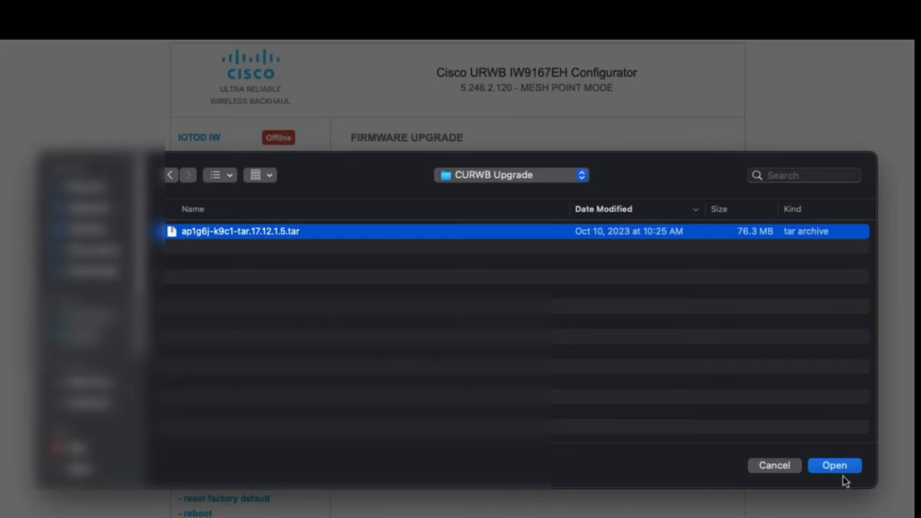
pyautogui.click(835, 465)
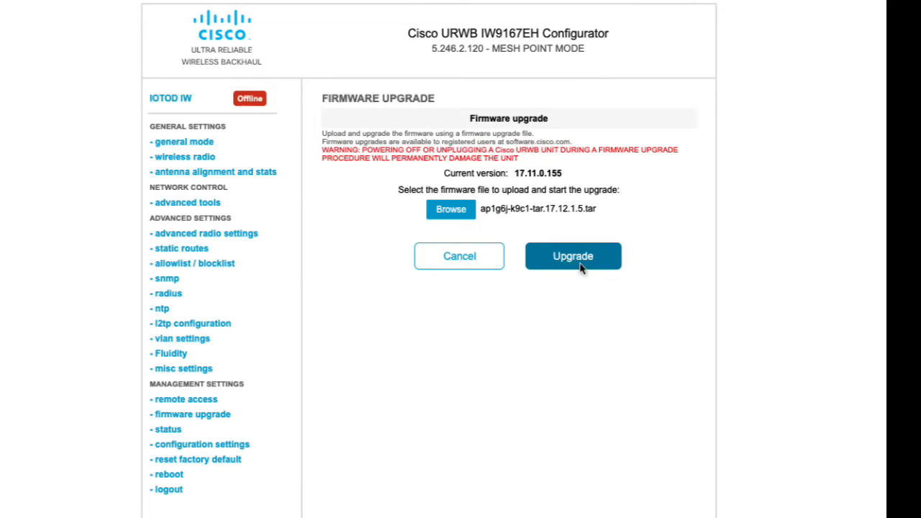
# Start the firmware upgrade and confirm it so the 17.12.1.5 image uploads
pyautogui.click(573, 256)
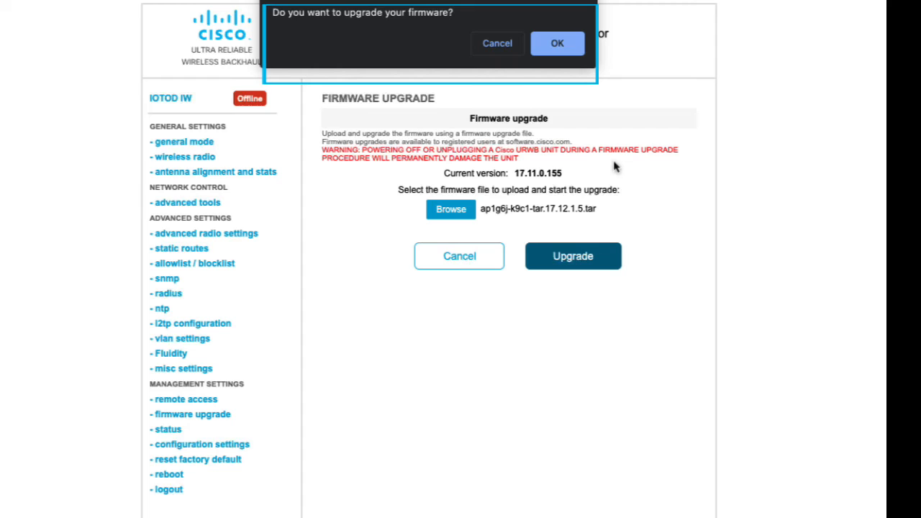
pyautogui.moveTo(576, 178)
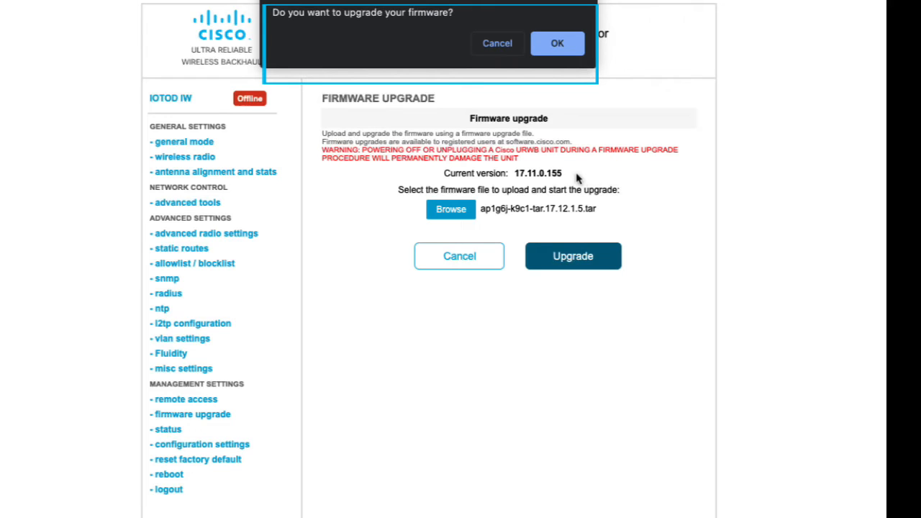
pyautogui.moveTo(525, 86)
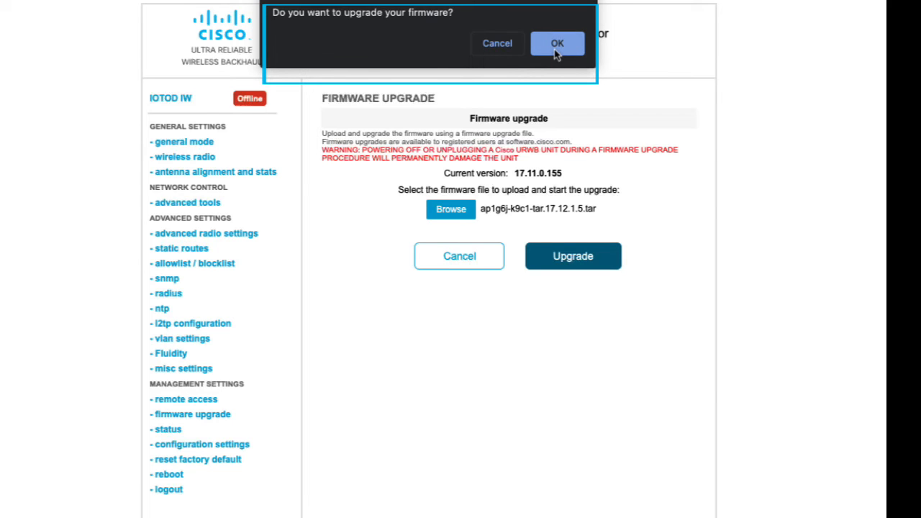
pyautogui.click(557, 43)
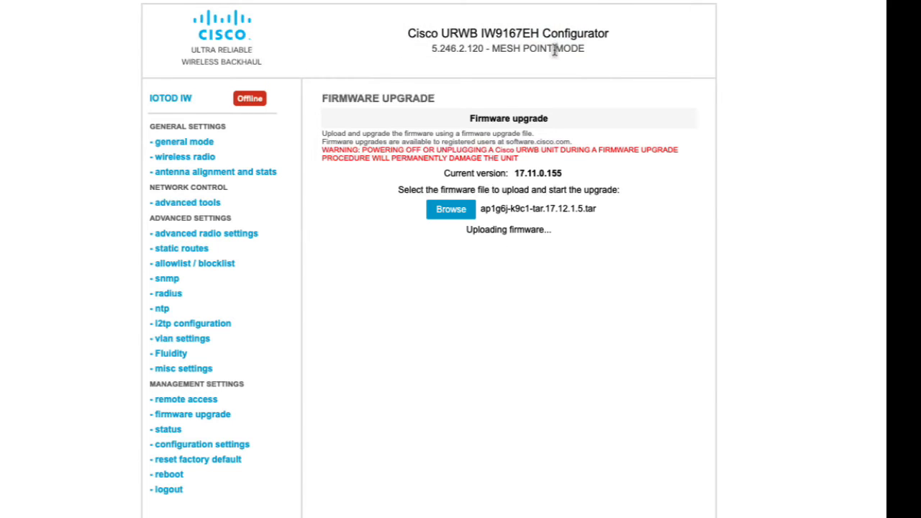
pyautogui.moveTo(633, 311)
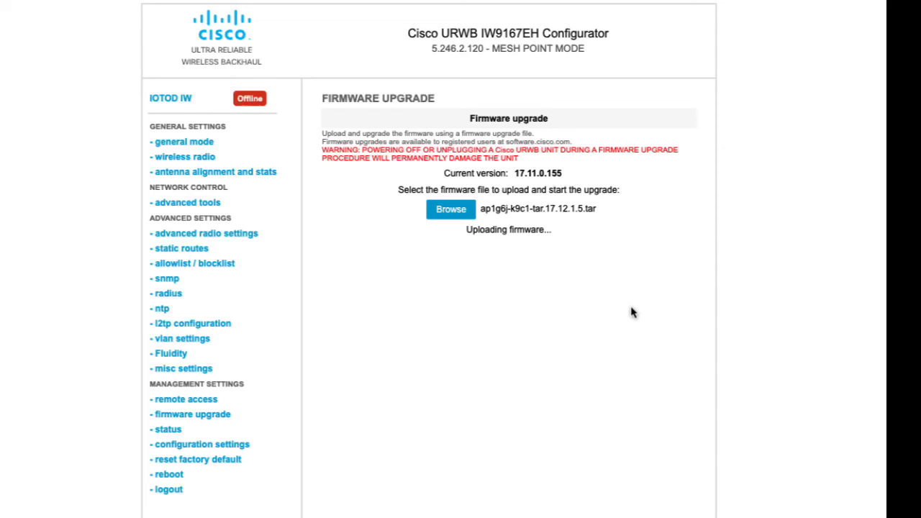
pyautogui.moveTo(613, 329)
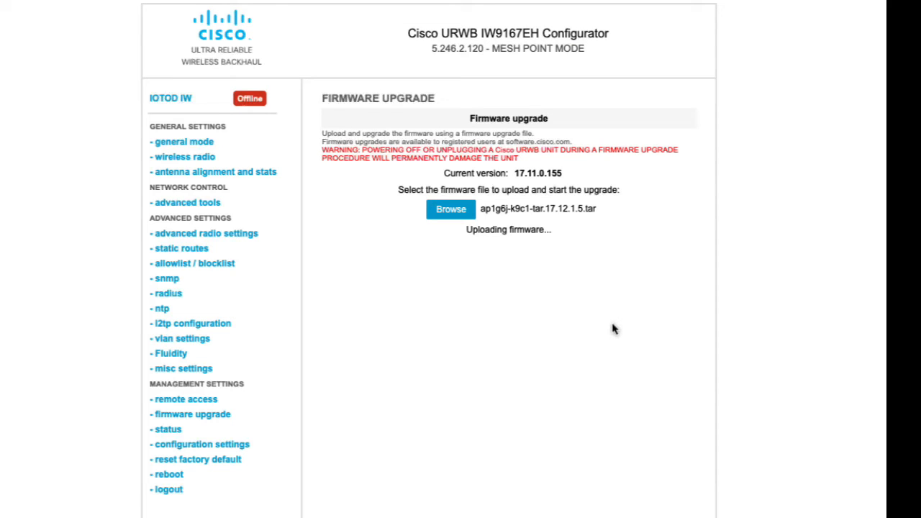
pyautogui.moveTo(614, 330)
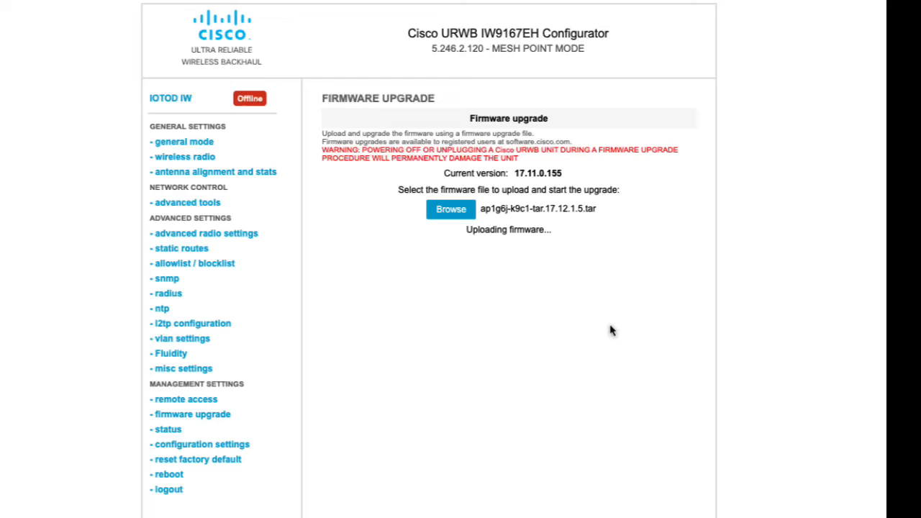
pyautogui.moveTo(594, 331)
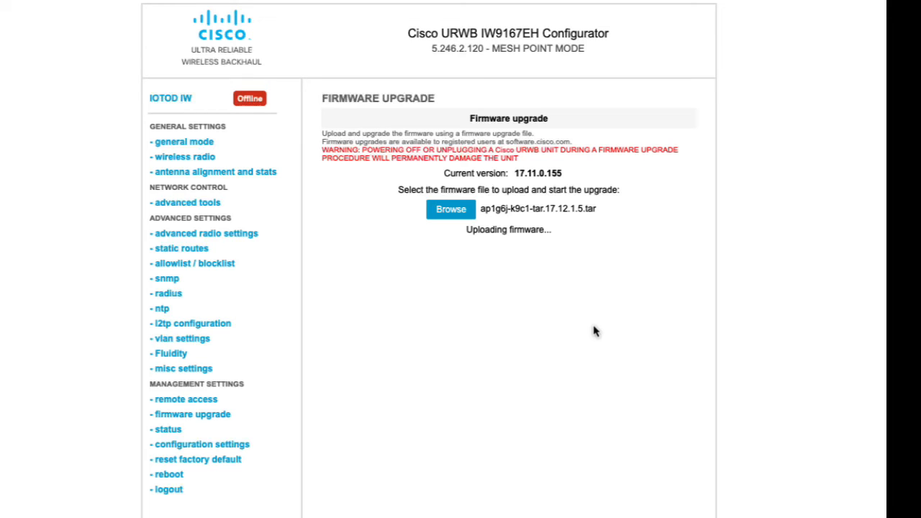
pyautogui.moveTo(583, 332)
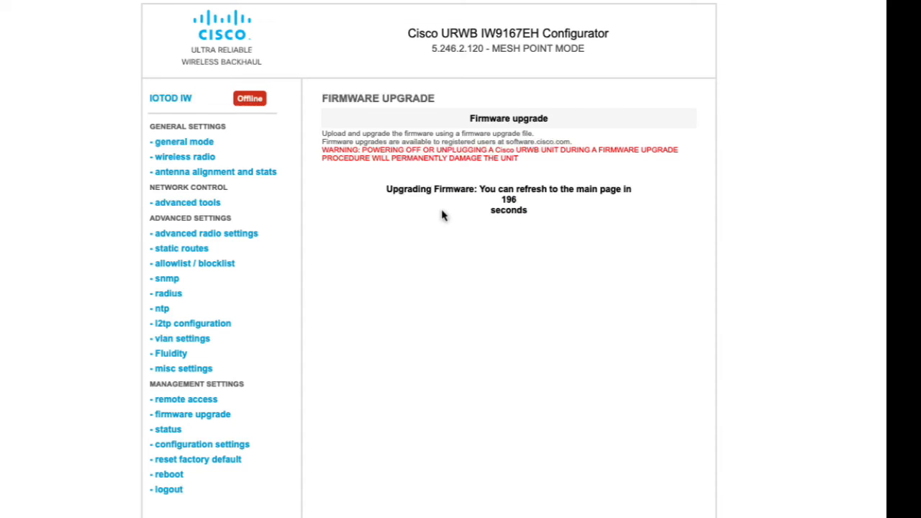
pyautogui.moveTo(461, 254)
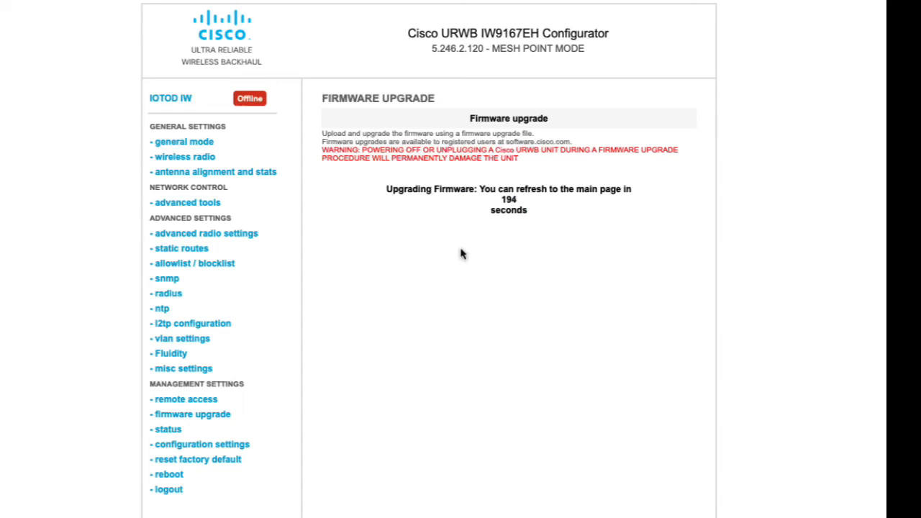
pyautogui.moveTo(498, 267)
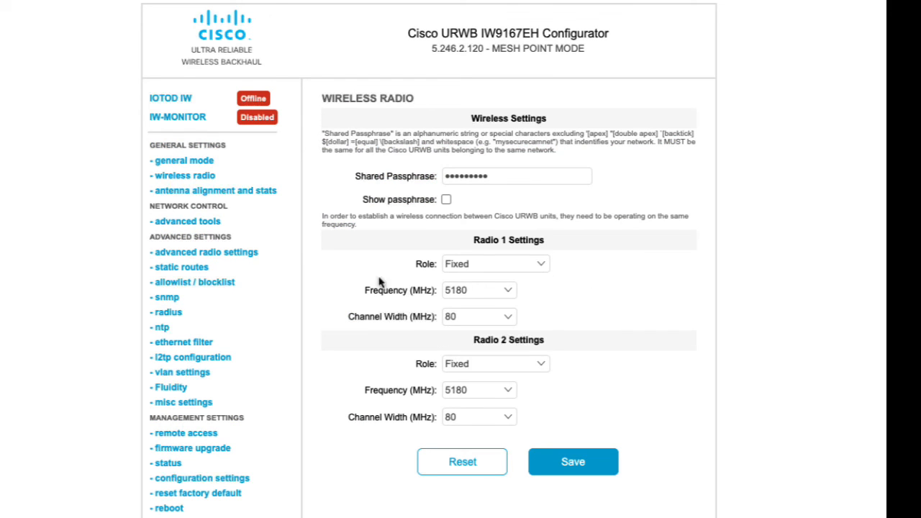
pyautogui.moveTo(287, 302)
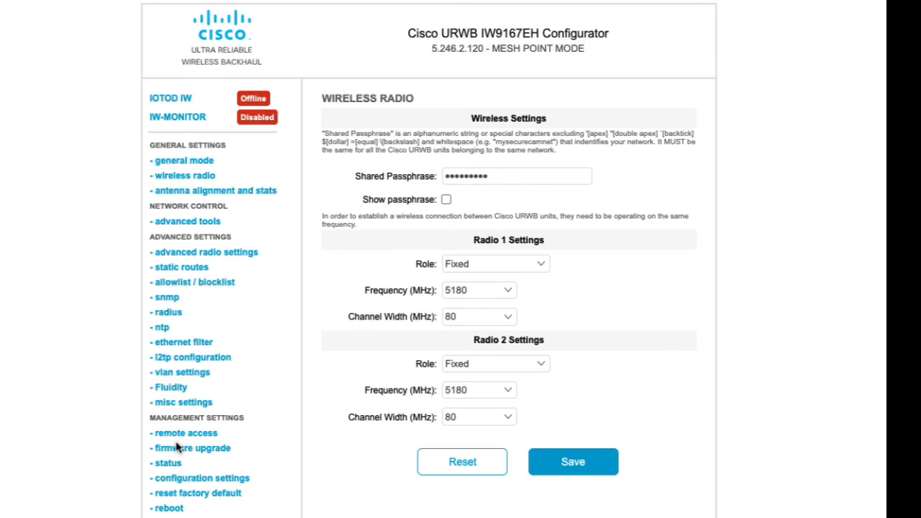
# View the device status page confirming firmware version 17.12.1.5
pyautogui.click(167, 464)
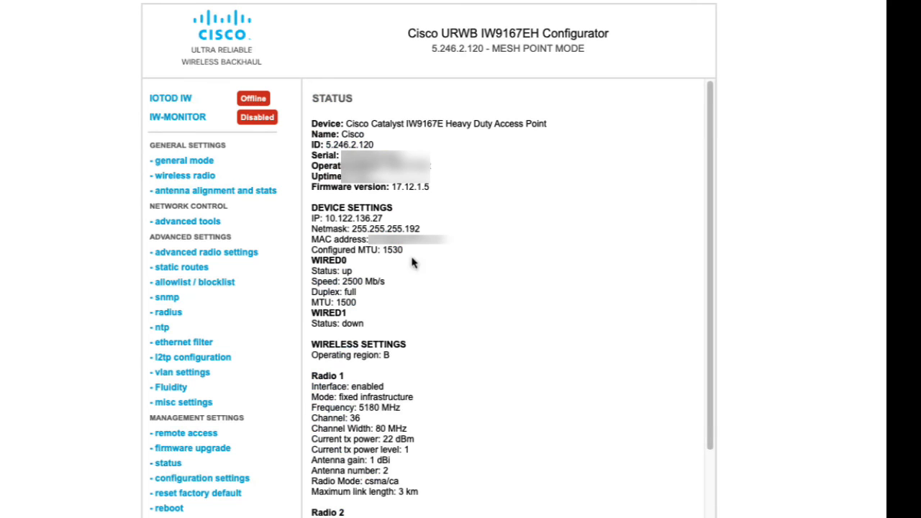